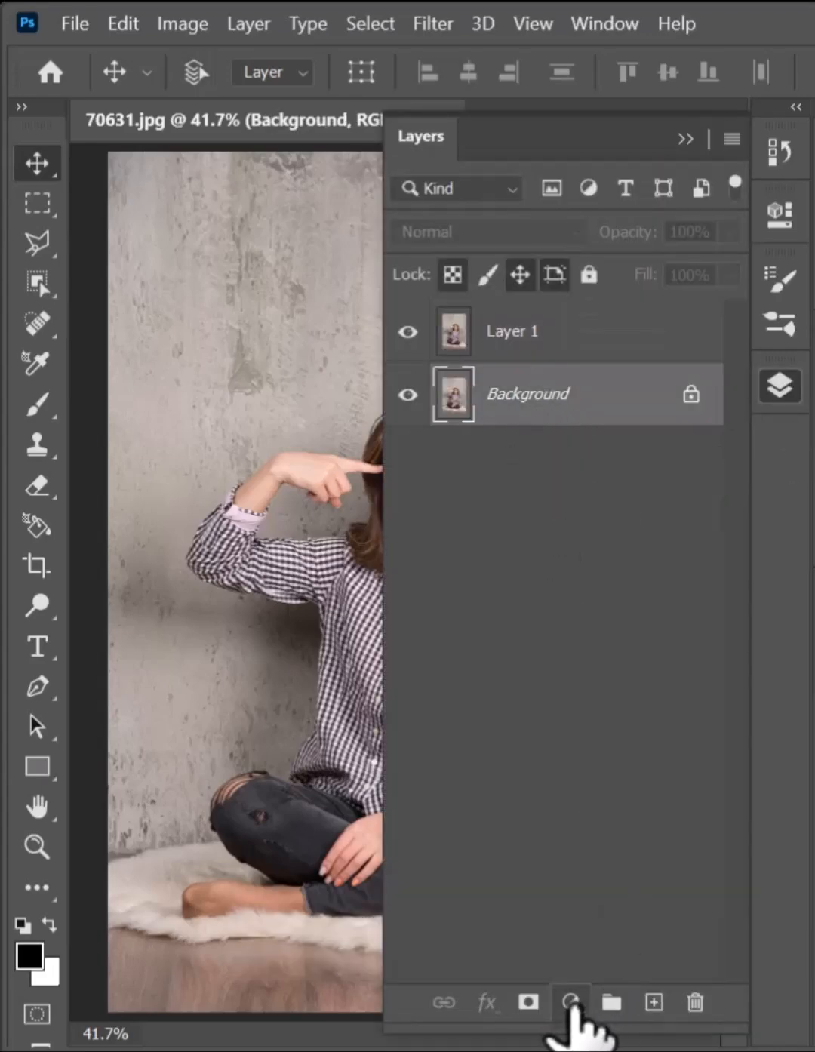
# Add a Black & White adjustment layer between Layer 1 and the Background photo
pyautogui.click(571, 1003)
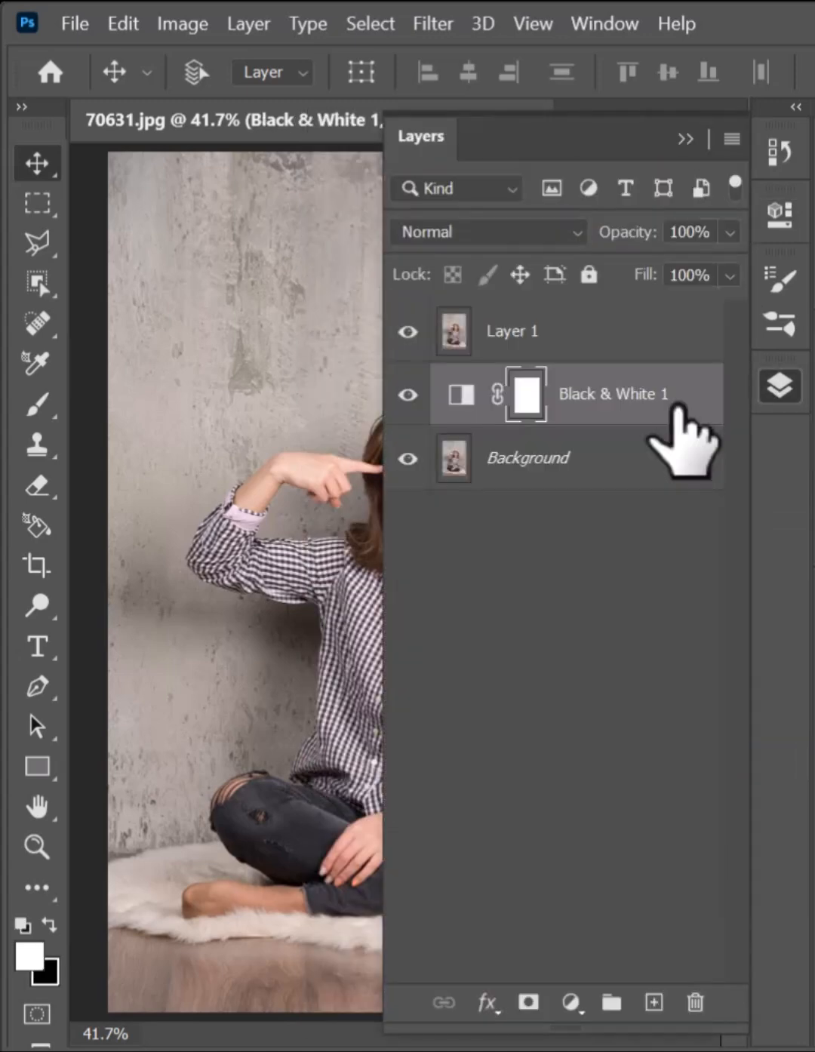
pyautogui.click(512, 330)
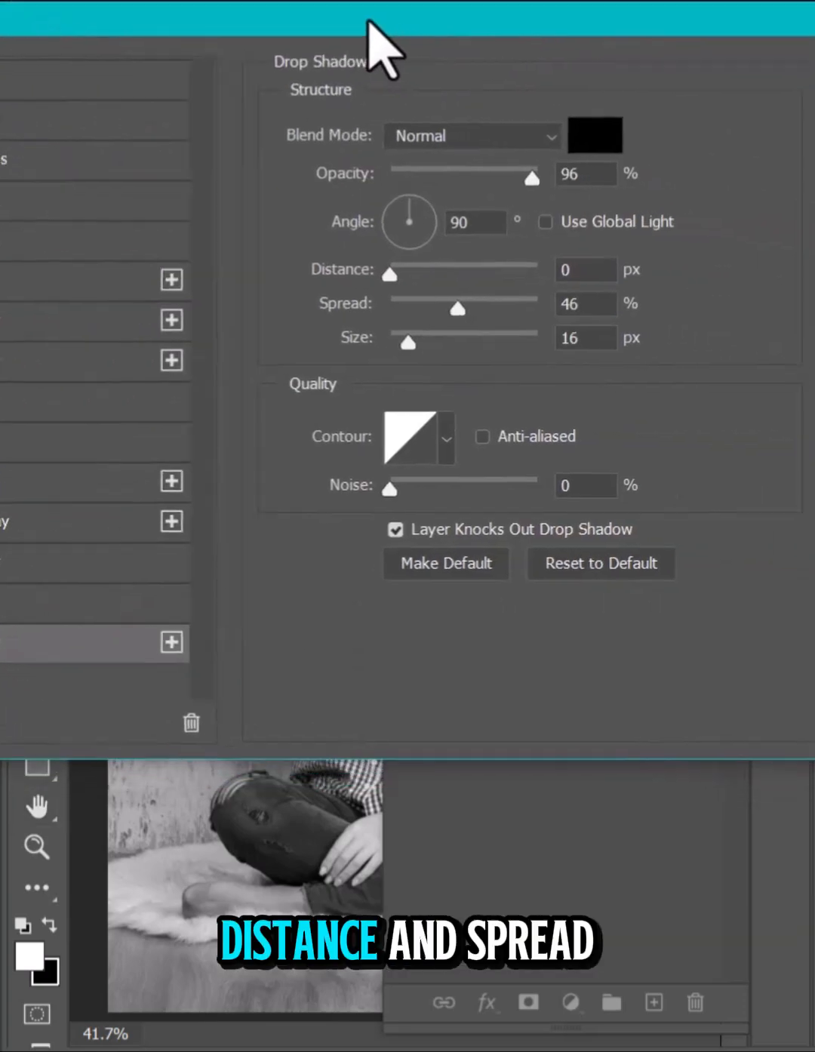
# Apply a white Stroke and Drop Shadow (distance 0, spread ~44, size 16) to the eye rectangle
pyautogui.moveTo(456, 308); pyautogui.dragTo(451, 320)
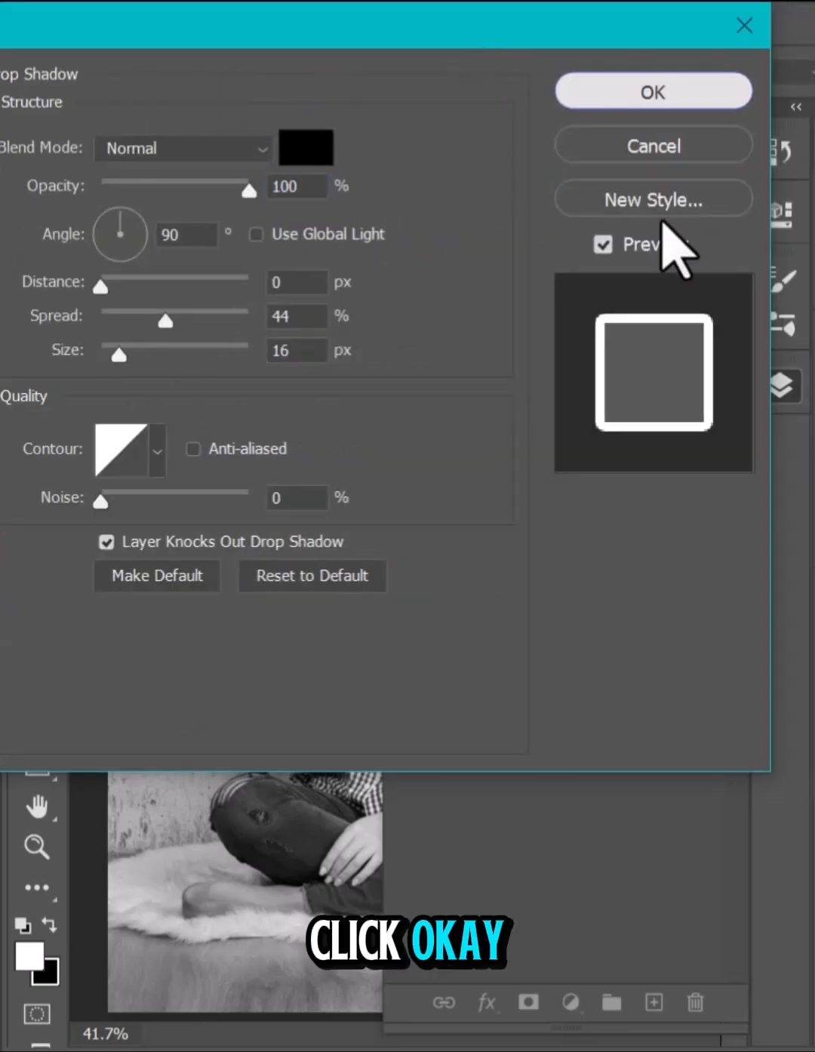
pyautogui.click(652, 91)
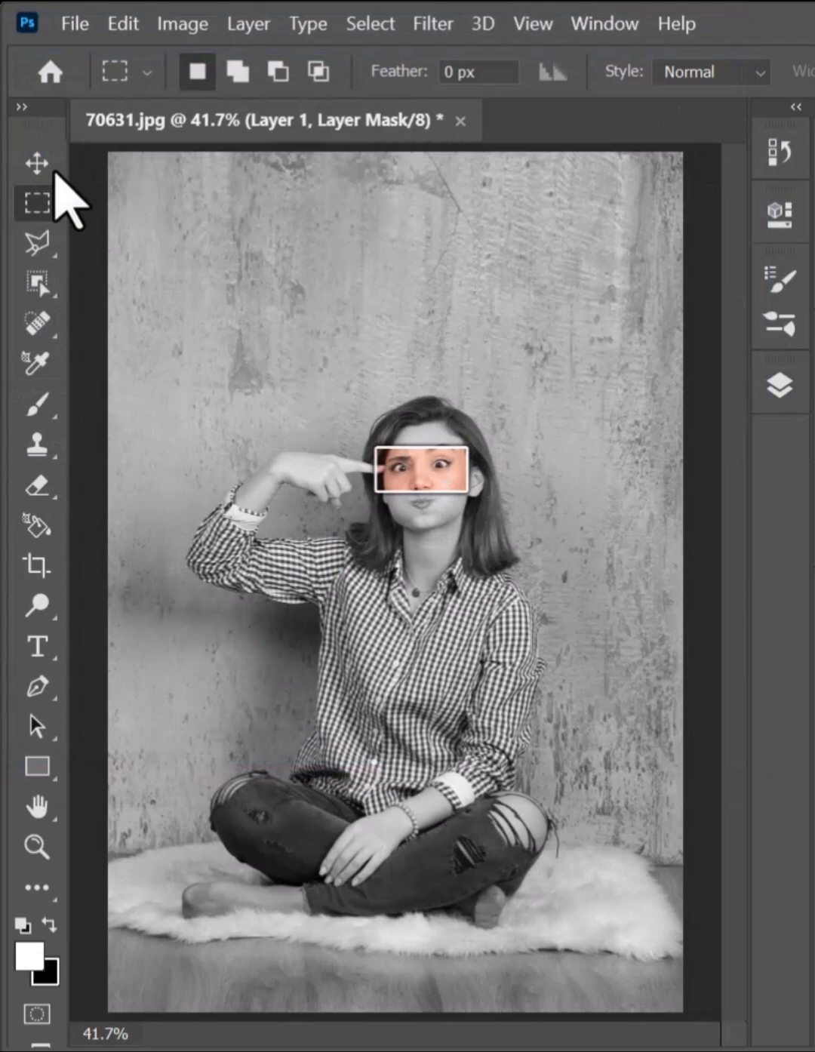